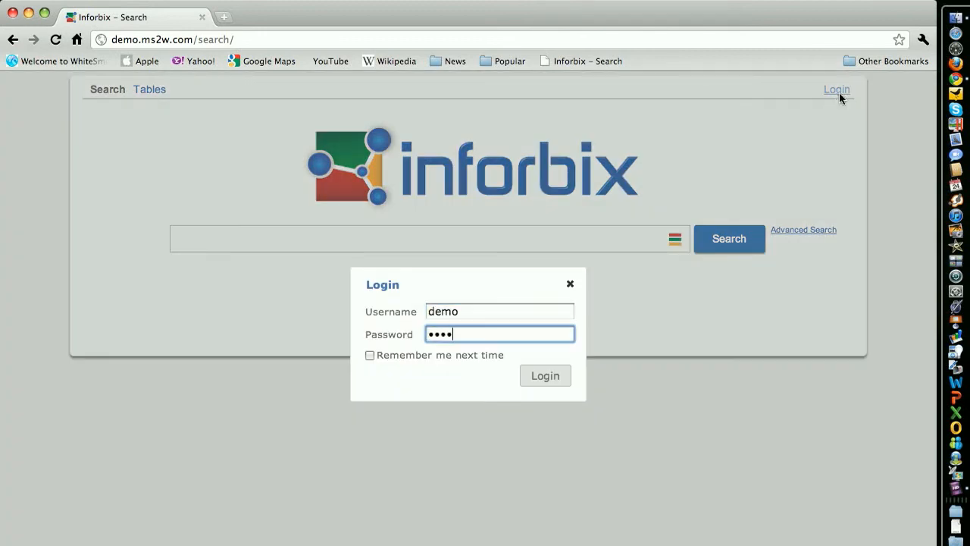
Step: Submit the demo user's credentials to log into Inforbix
{"action": "left_click", "coordinate": [544, 375]}
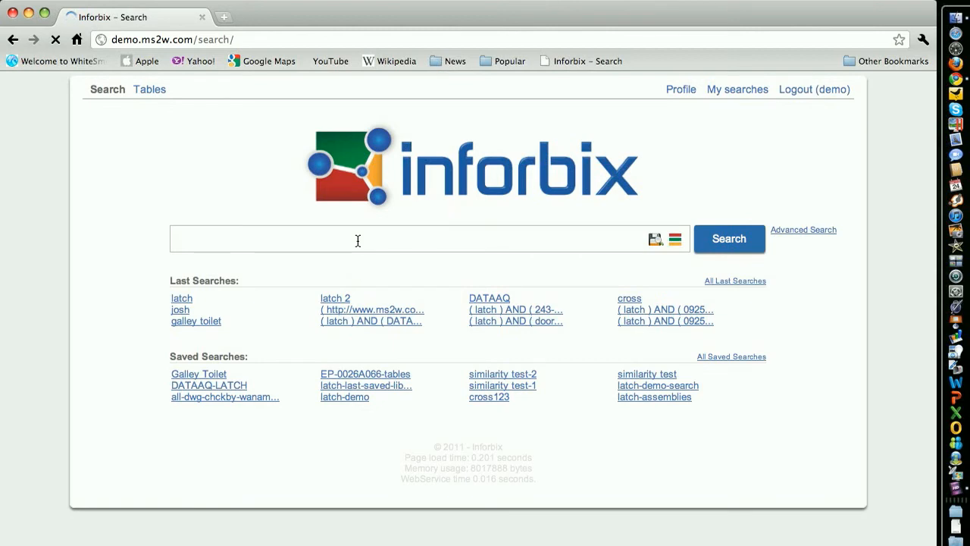
Step: Search for 'latch' and browse the SolidWorks, Excel and AutoCAD results
{"action": "type", "text": "latch"}
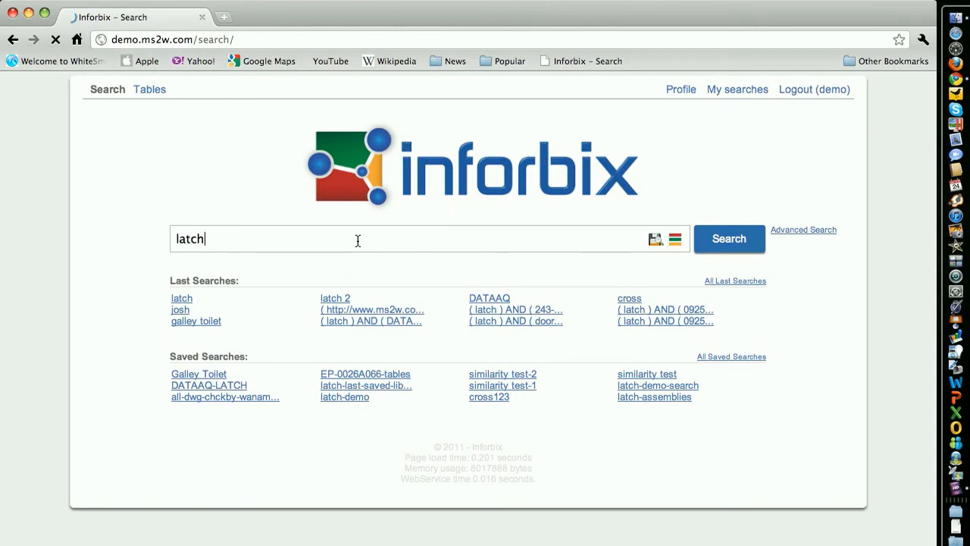
{"action": "mouse_move", "coordinate": [618, 238]}
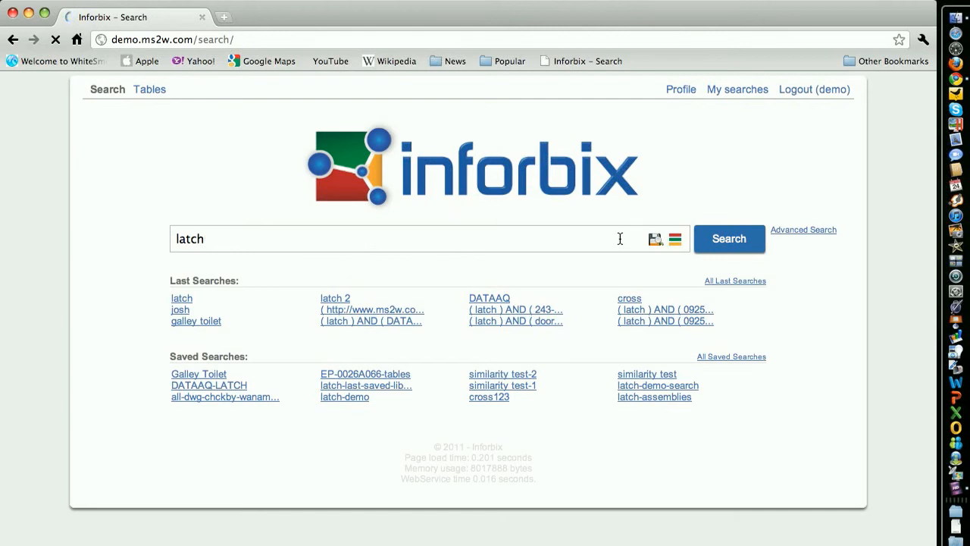
{"action": "left_click", "coordinate": [728, 238]}
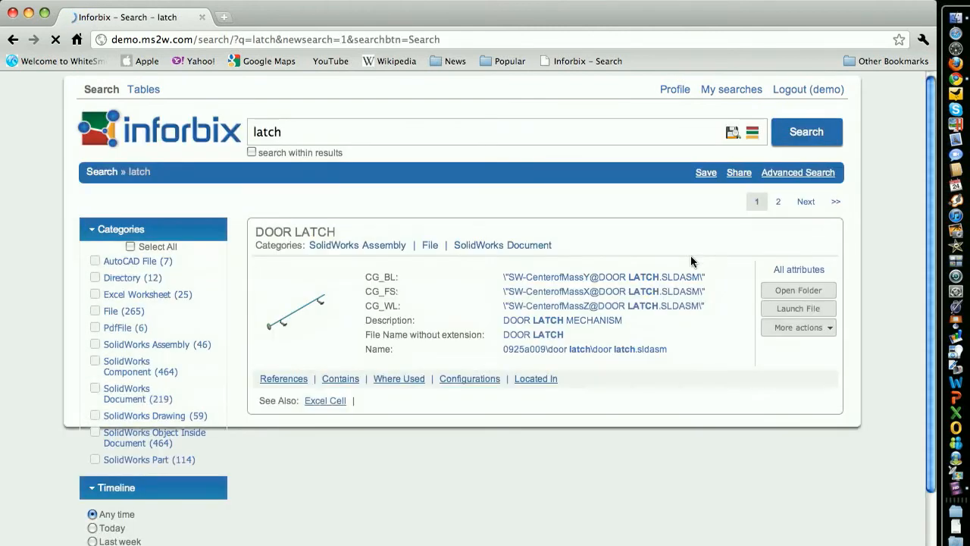
{"action": "scroll", "scroll_direction": "down", "scroll_amount": 3}
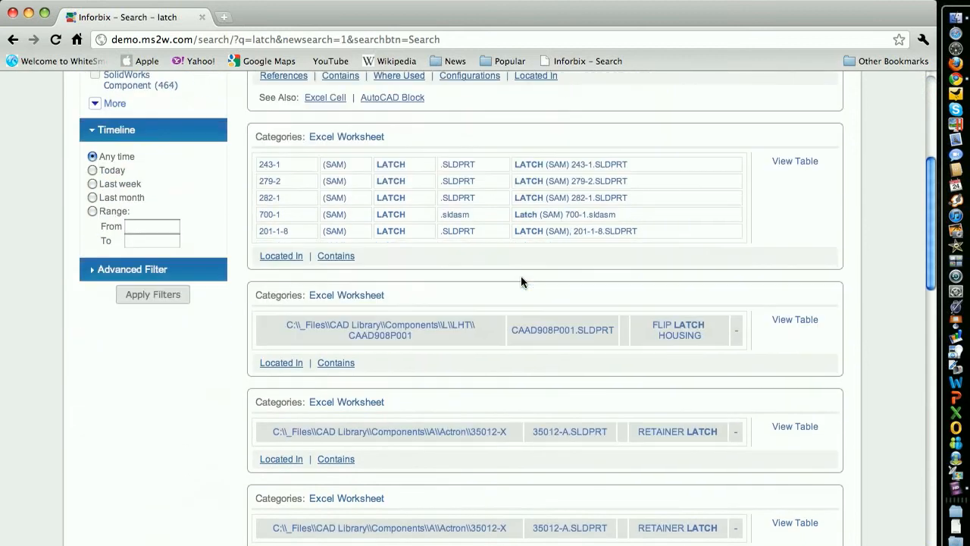
{"action": "scroll", "scroll_direction": "up", "scroll_amount": 3}
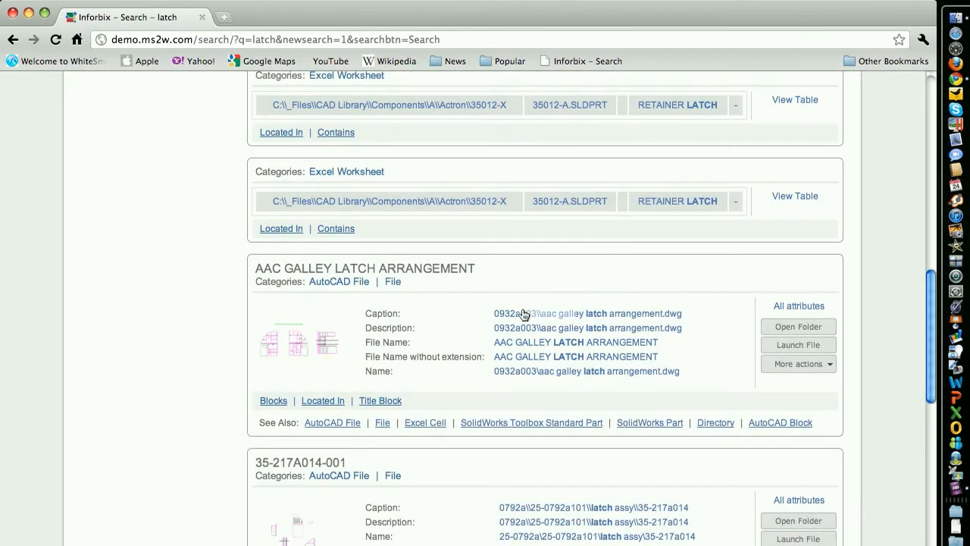
Step: Filter the latch results to the SolidWorks Assembly category, leaving 47 assemblies such as Door Latch
{"action": "scroll", "scroll_direction": "up", "scroll_amount": 3}
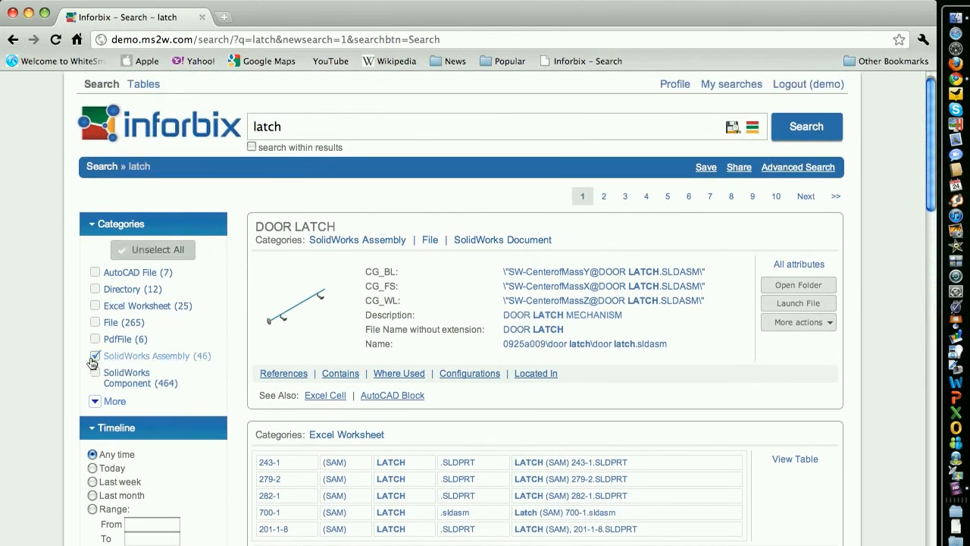
{"action": "scroll", "scroll_direction": "down", "scroll_amount": 3}
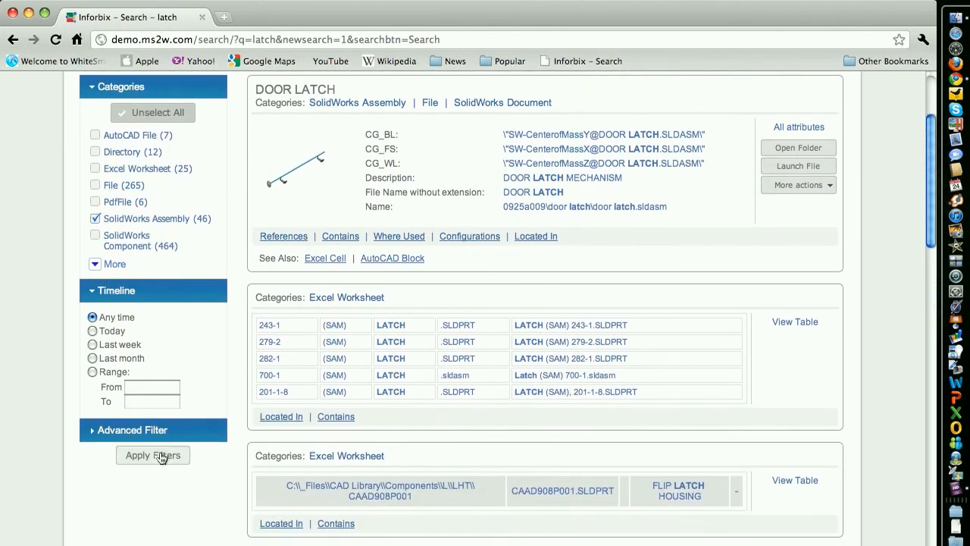
{"action": "left_click", "coordinate": [151, 455]}
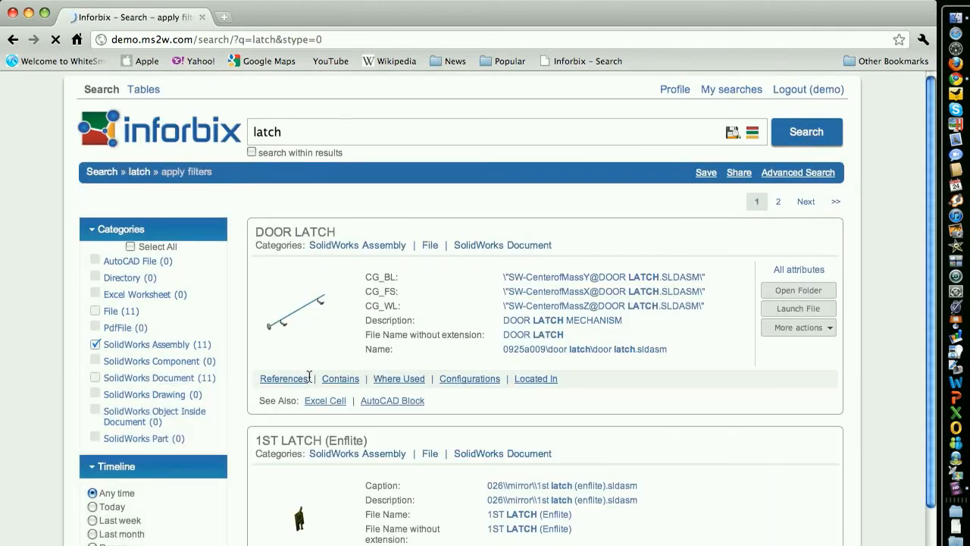
{"action": "scroll", "scroll_direction": "down", "scroll_amount": 3}
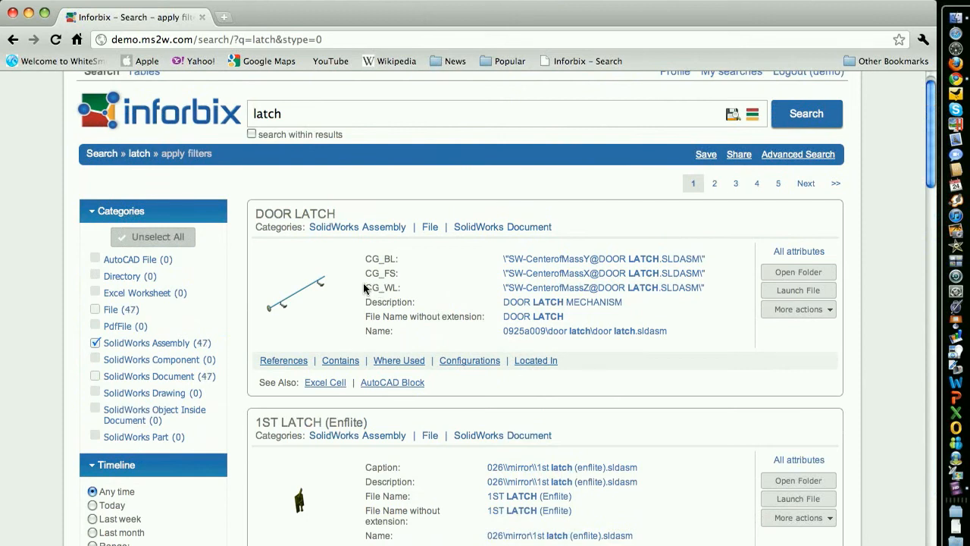
{"action": "scroll", "scroll_direction": "down", "scroll_amount": 3}
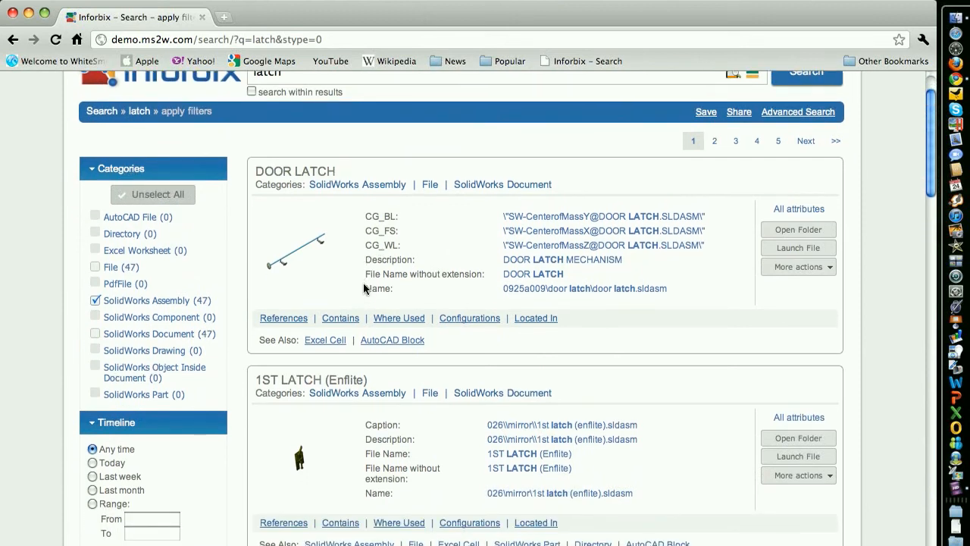
{"action": "scroll", "scroll_direction": "down", "scroll_amount": 3}
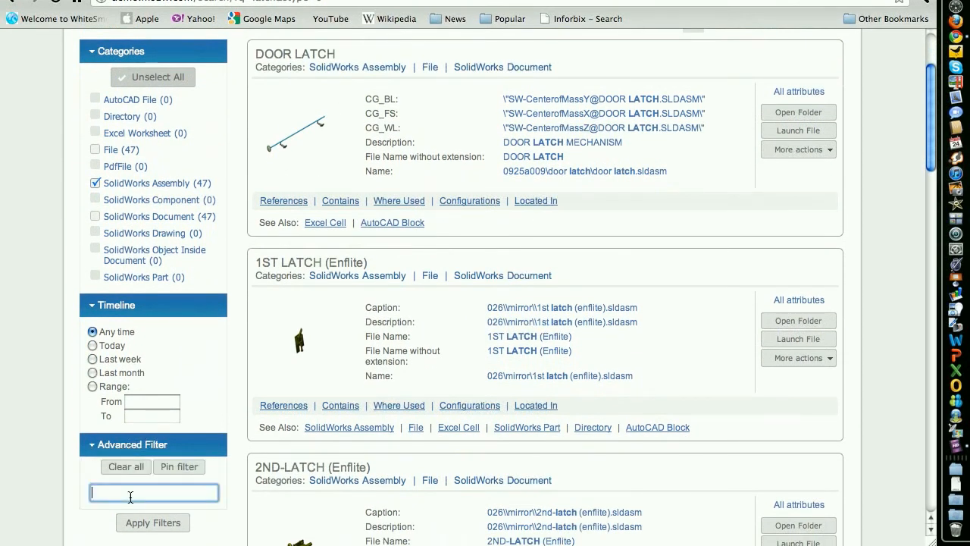
Step: Add a Last Saved By (SolidWorks Assembly) advanced filter with username 'josh.mings'
{"action": "type", "text": "save"}
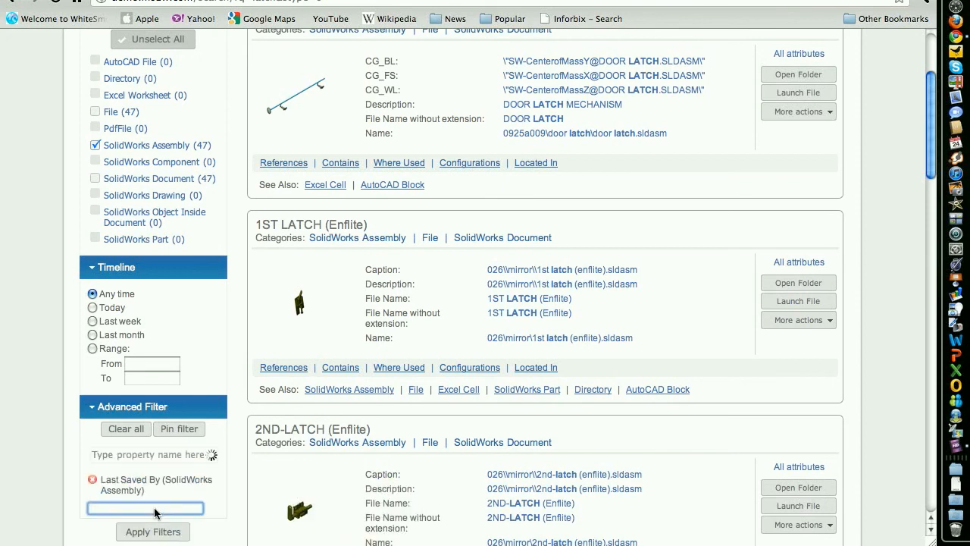
{"action": "type", "text": "josh.mings"}
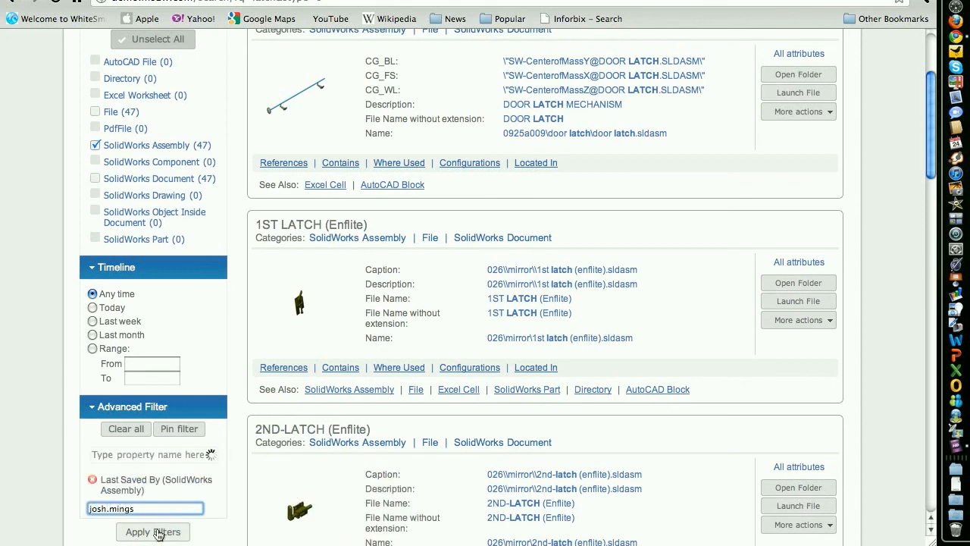